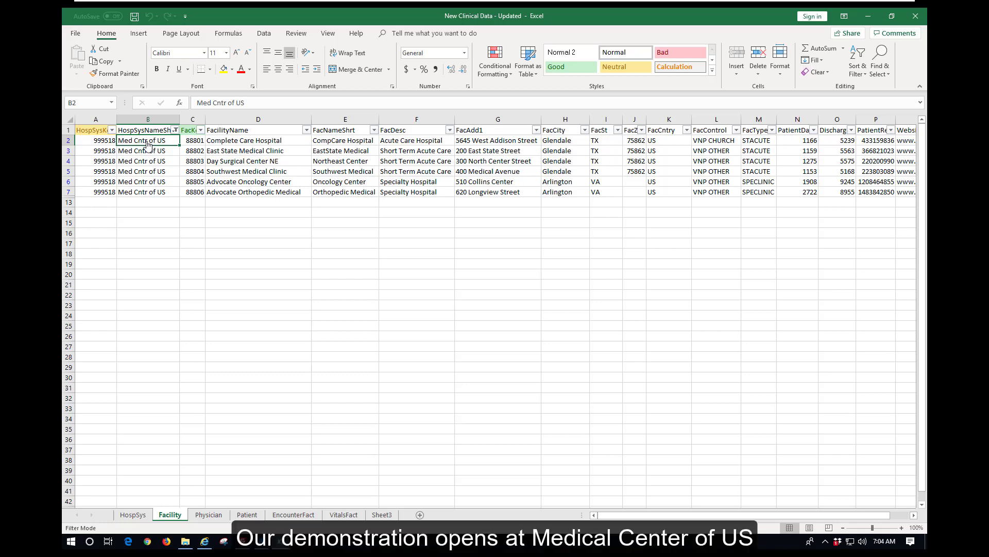
# Show the incident alert about retrieving secure patient information, then dismiss it with OK
pyautogui.moveTo(148, 139); pyautogui.dragTo(148, 192)
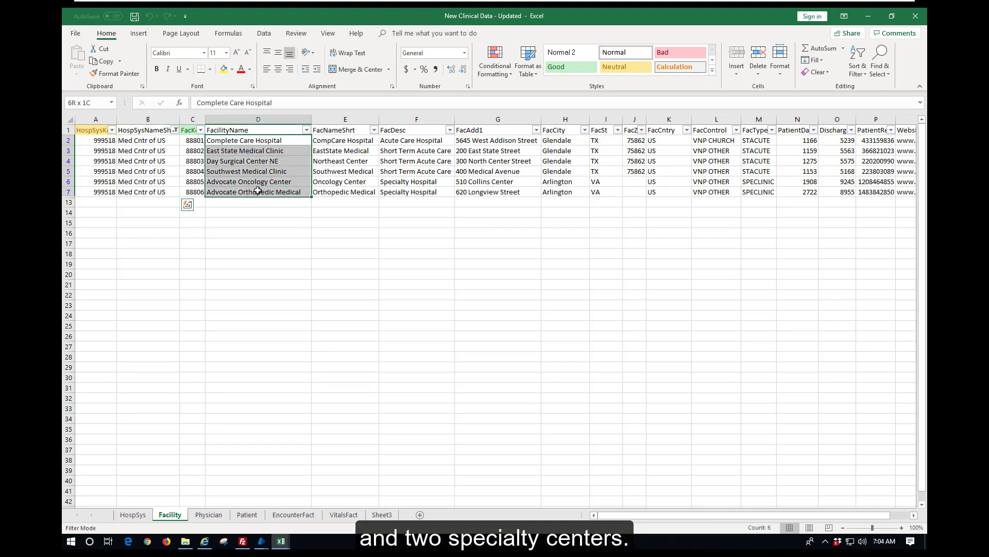
pyautogui.click(258, 140)
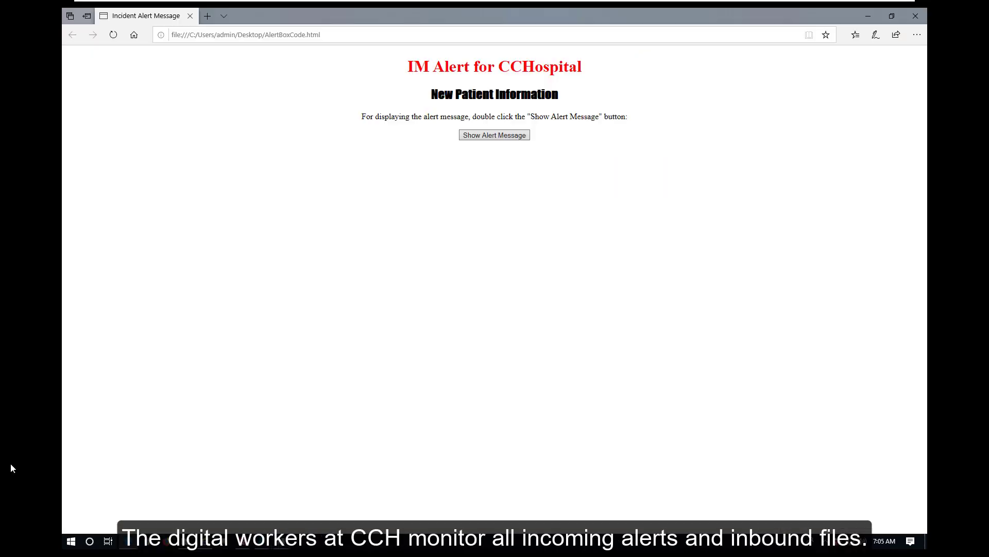
pyautogui.moveTo(495, 134)
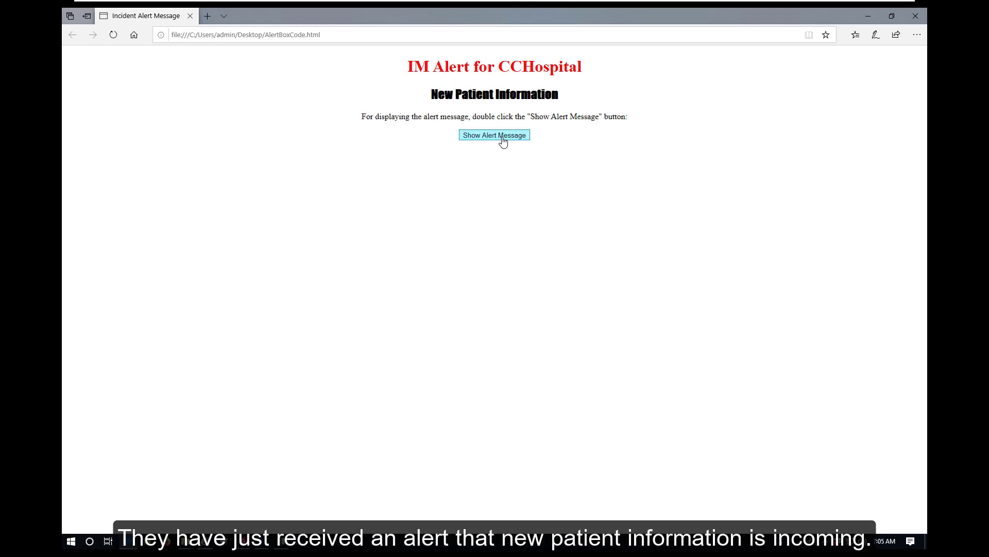
pyautogui.doubleClick(494, 135)
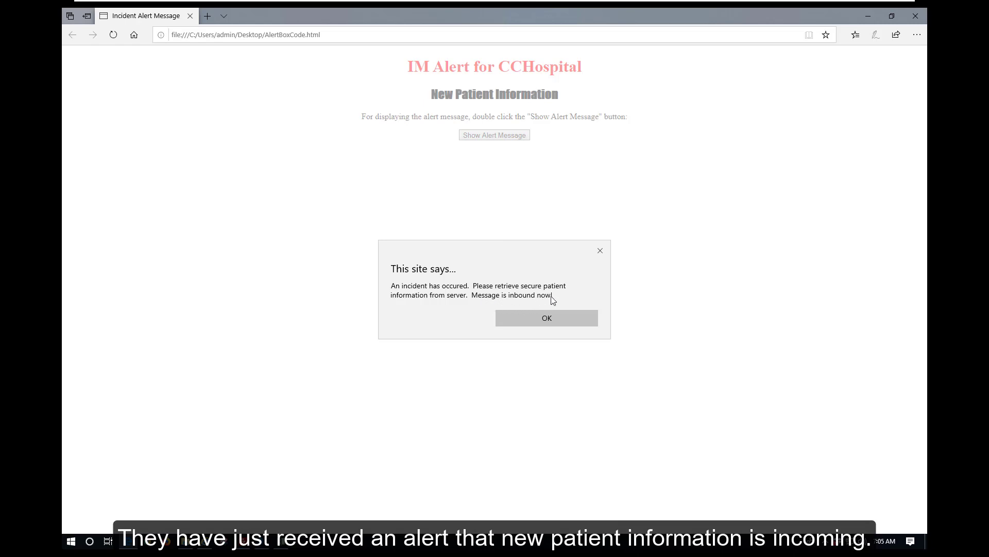
pyautogui.moveTo(548, 301)
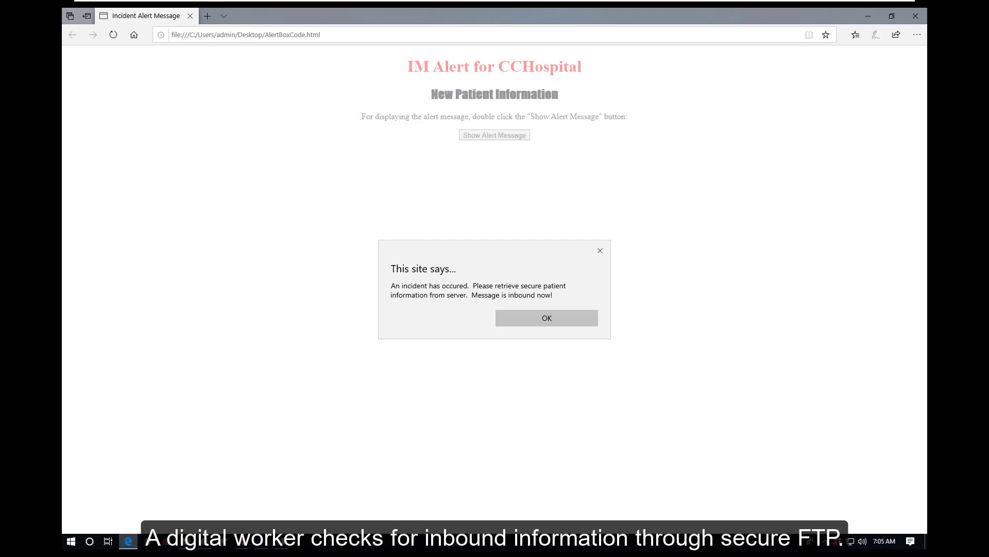
pyautogui.click(546, 318)
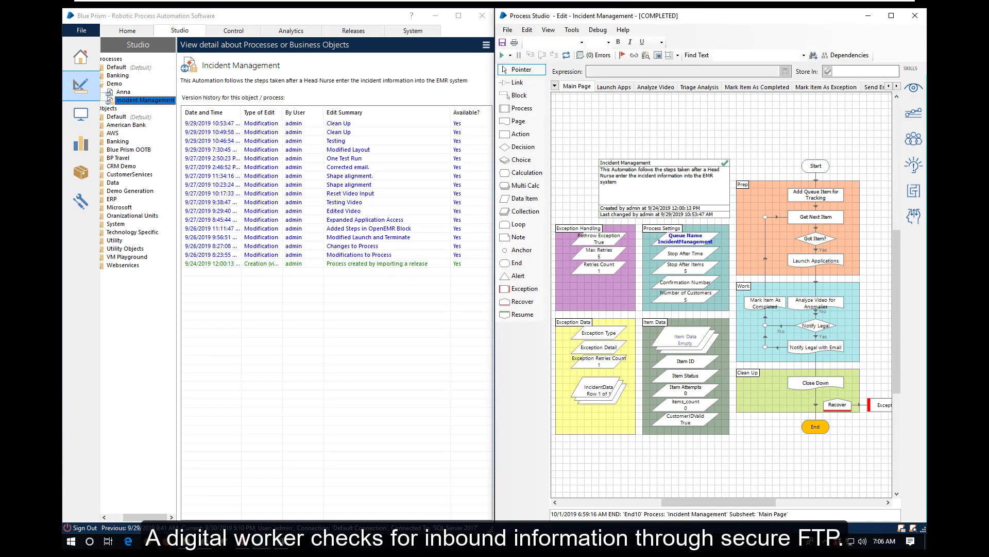
# Run the Incident Management process from Process Studio's main page
pyautogui.click(501, 55)
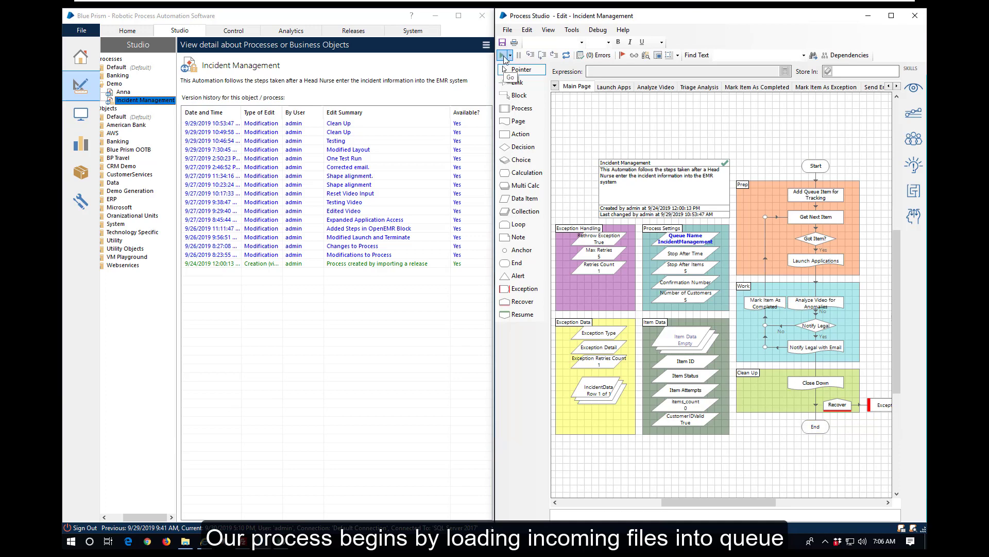
pyautogui.click(501, 55)
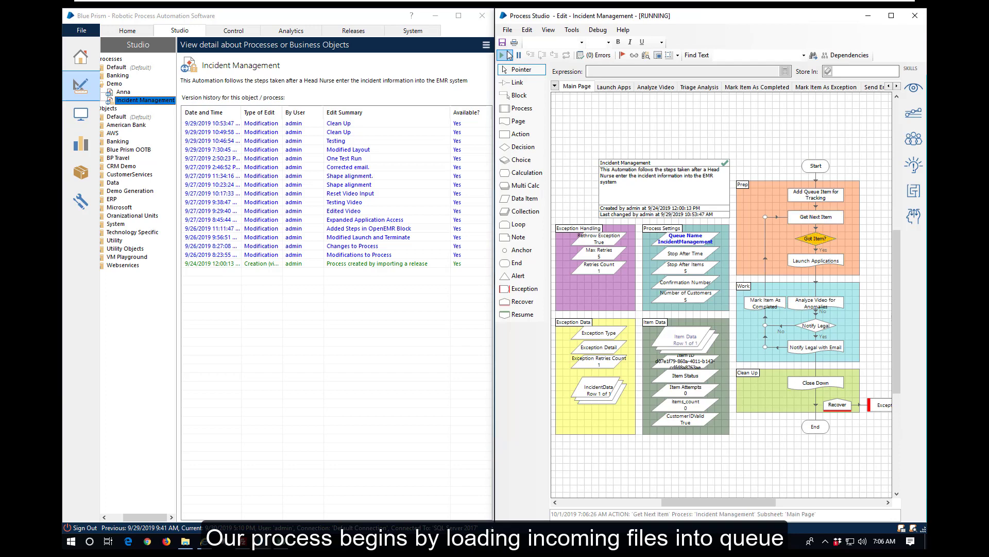
pyautogui.click(613, 87)
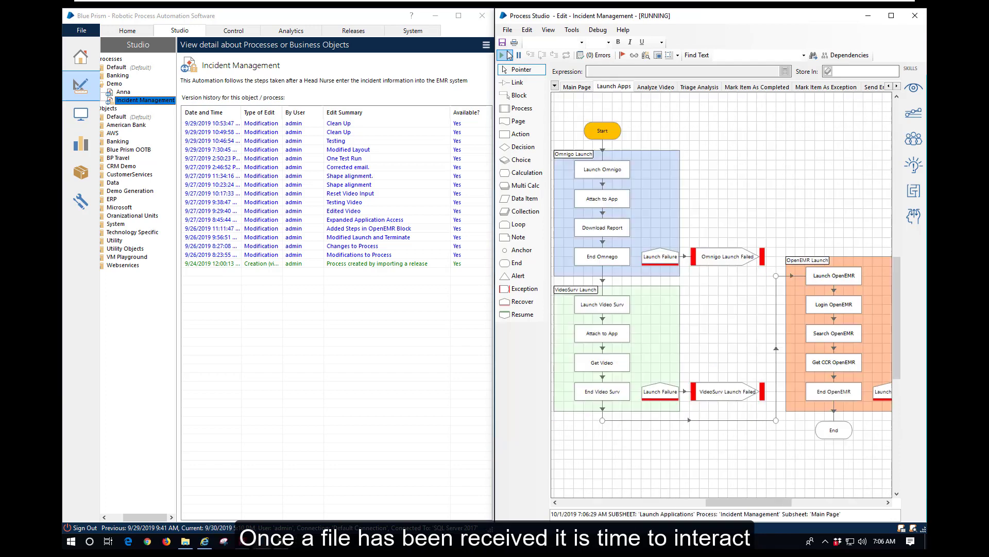
# Let the Launch Apps page launch OpenEMR and fill in its login credentials
pyautogui.click(517, 55)
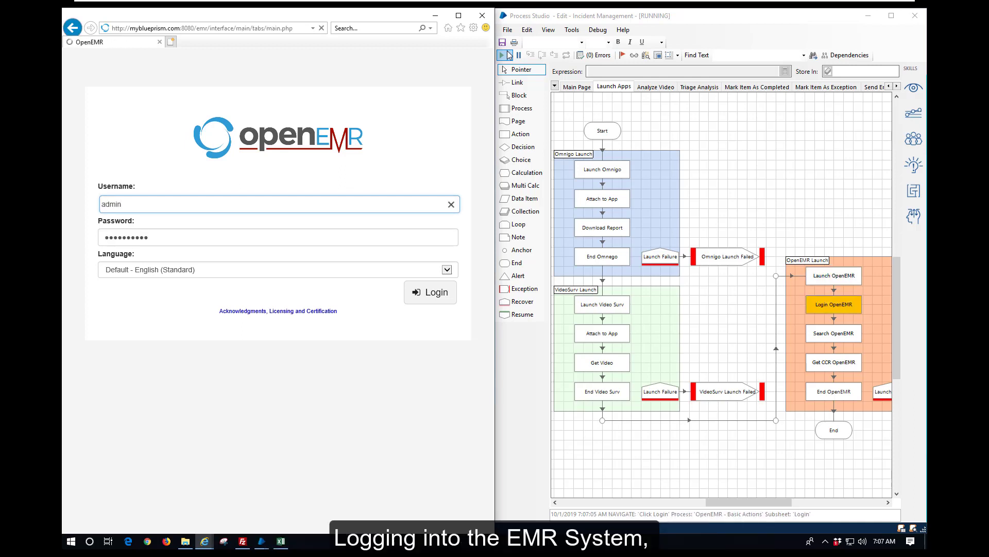
pyautogui.click(430, 291)
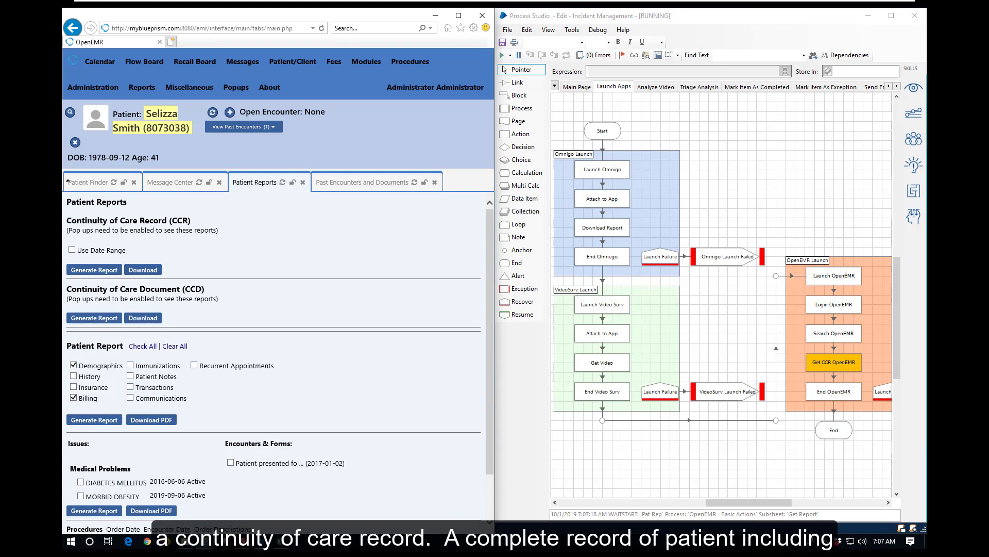
pyautogui.click(93, 270)
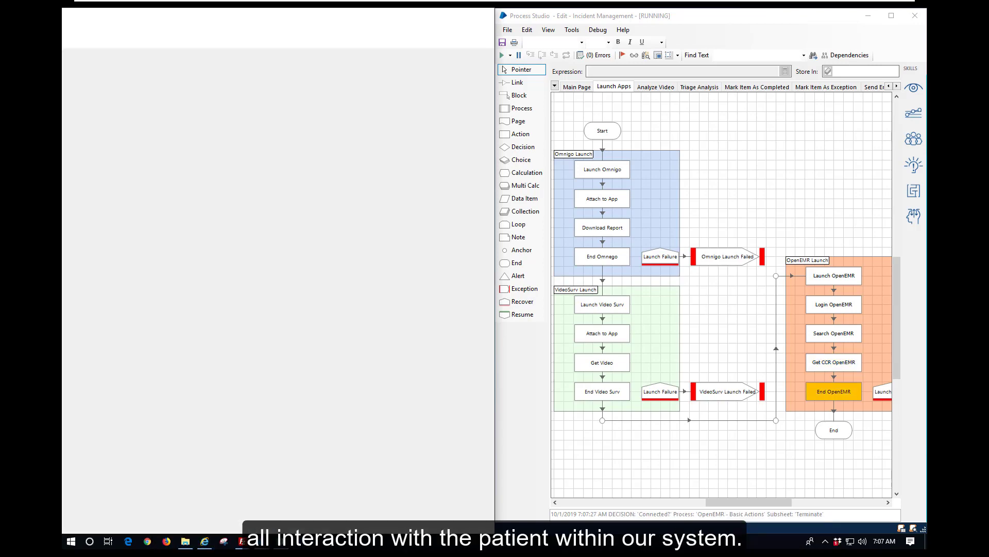
pyautogui.click(576, 87)
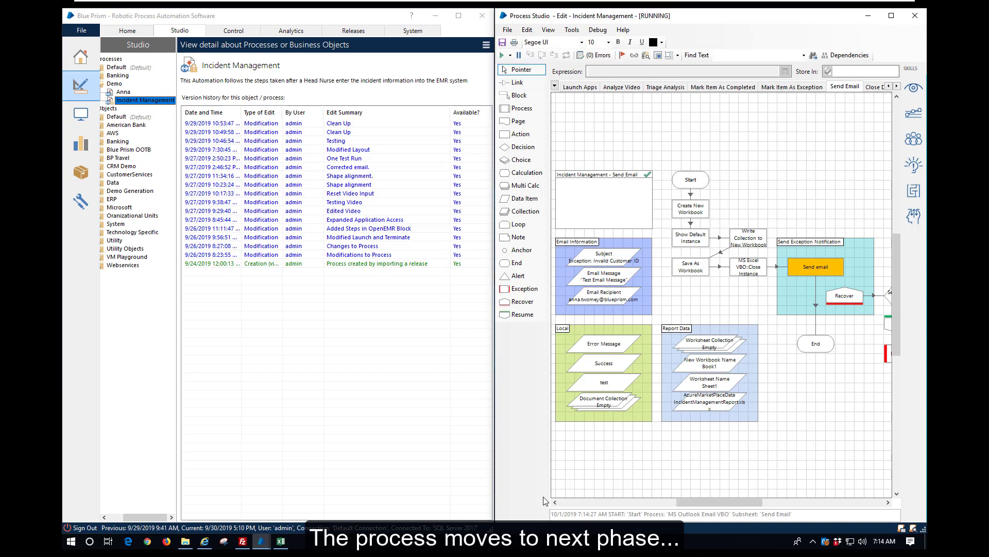
# Run the Close Down page to terminate OpenEMR, VideoSurv and Omnigo
pyautogui.click(575, 87)
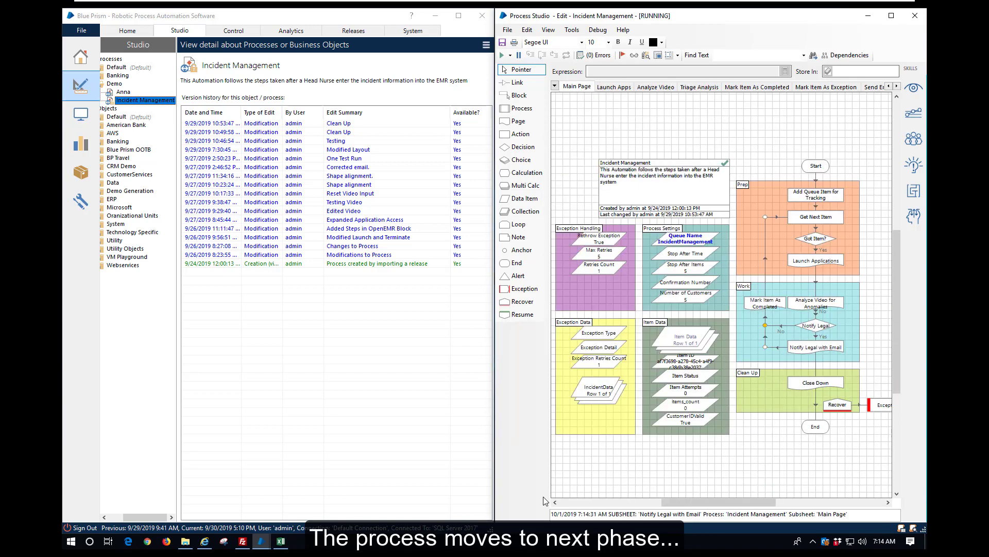
pyautogui.click(756, 86)
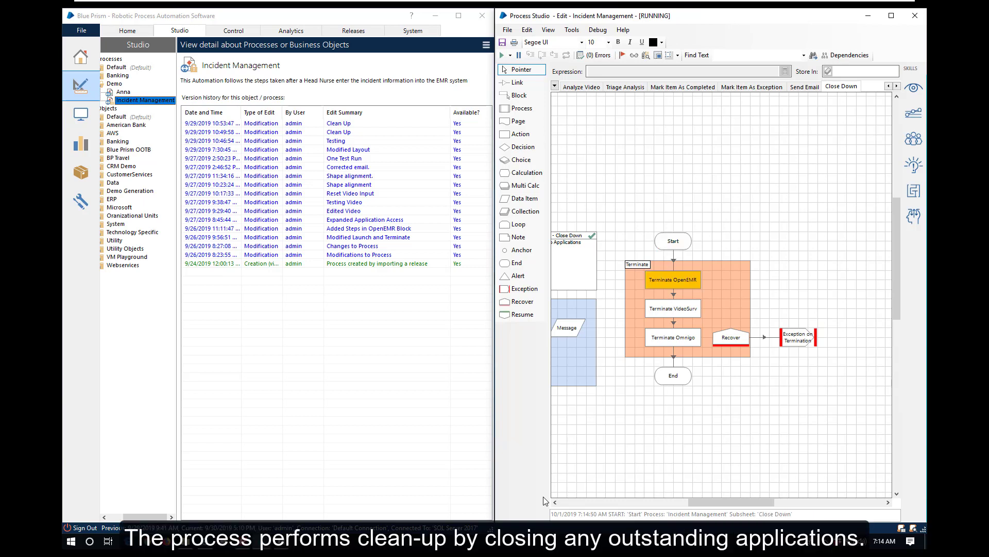
pyautogui.click(645, 55)
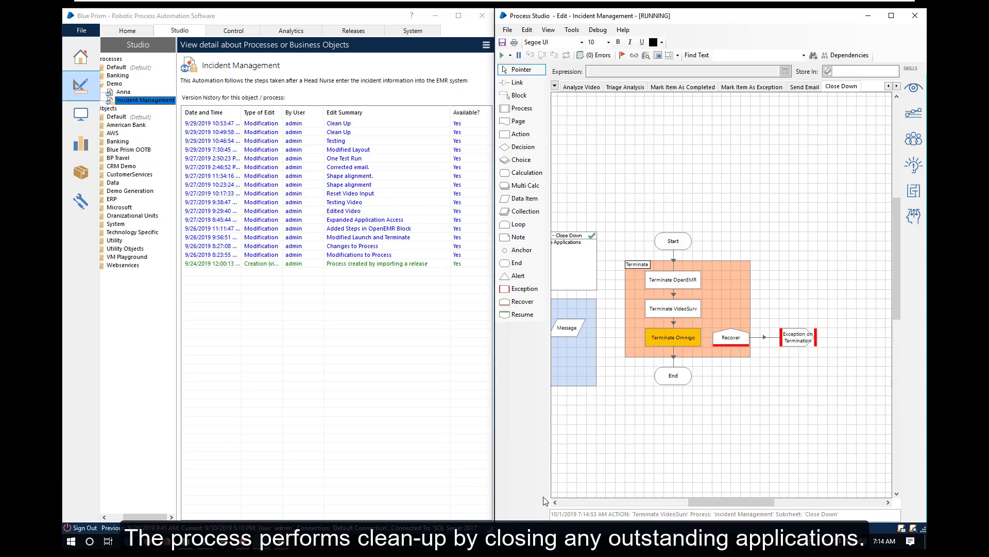